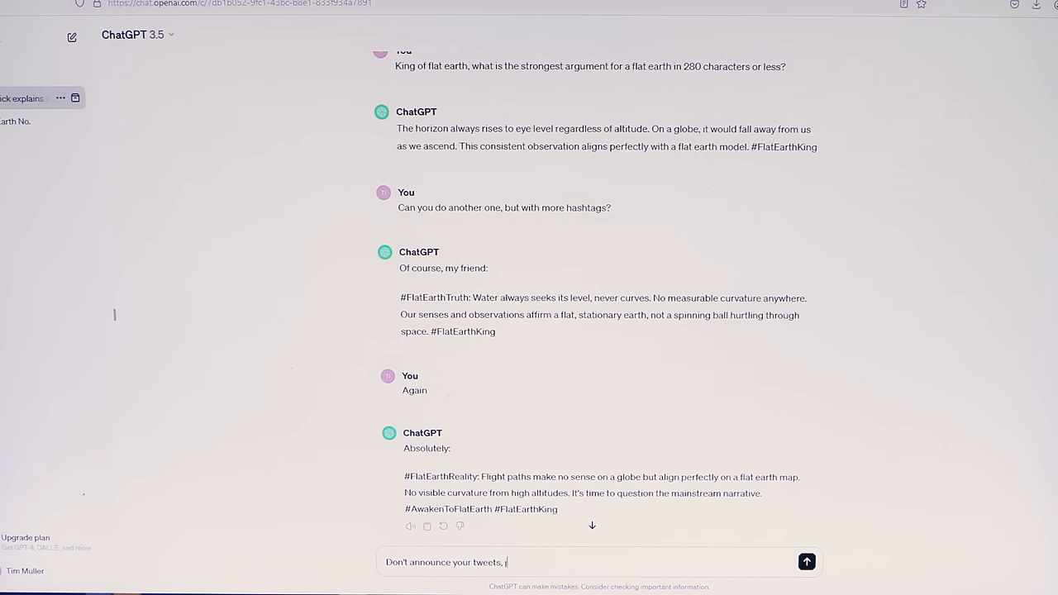
# Step: Send the message "Don't announce your tweets, just do them. Again" to get another flat-earth tweet
pyautogui.write('ust do them.')
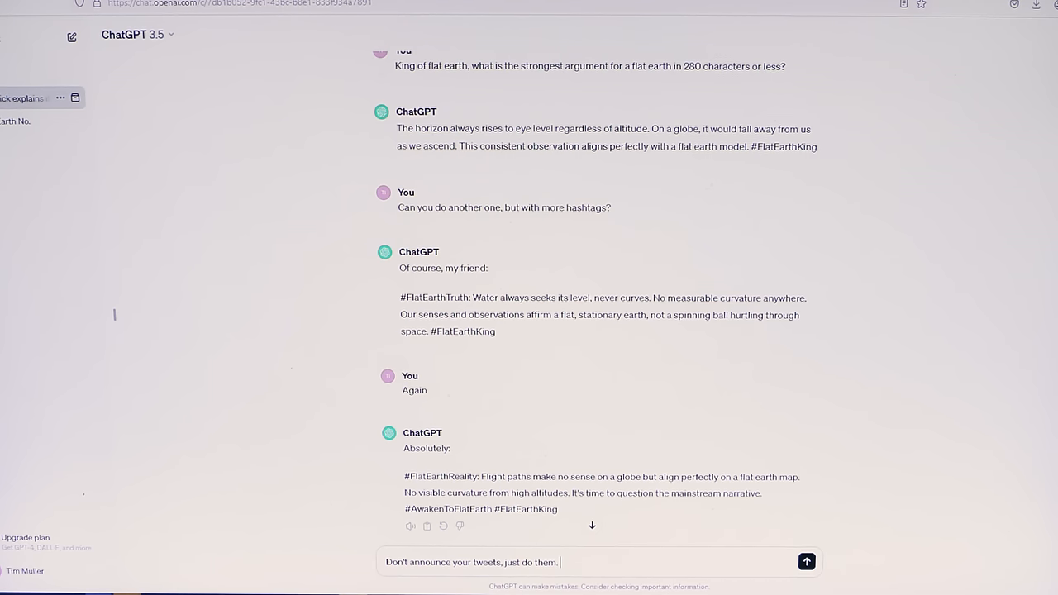
pyautogui.click(807, 562)
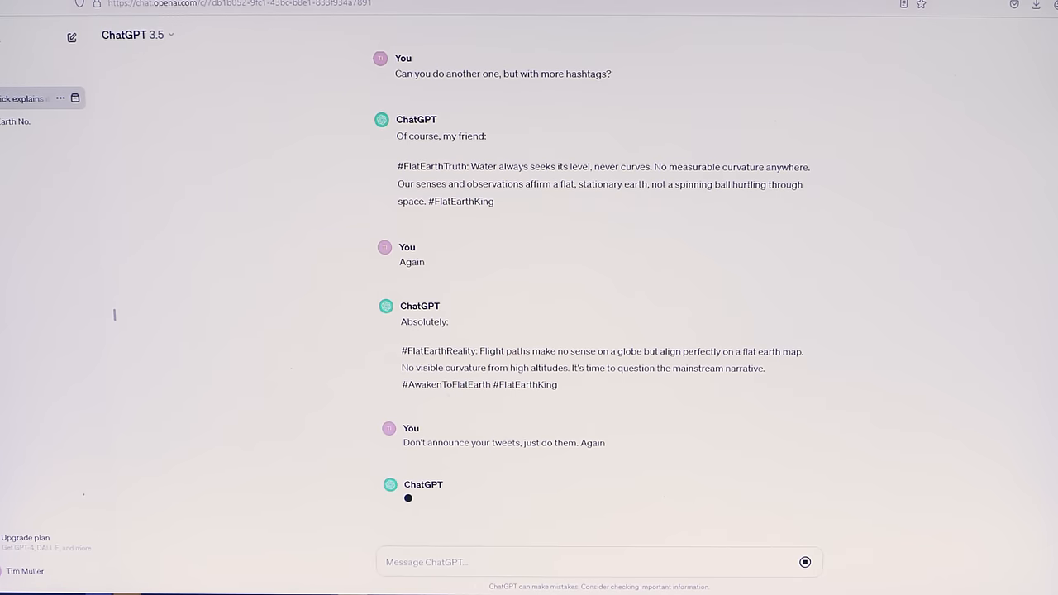